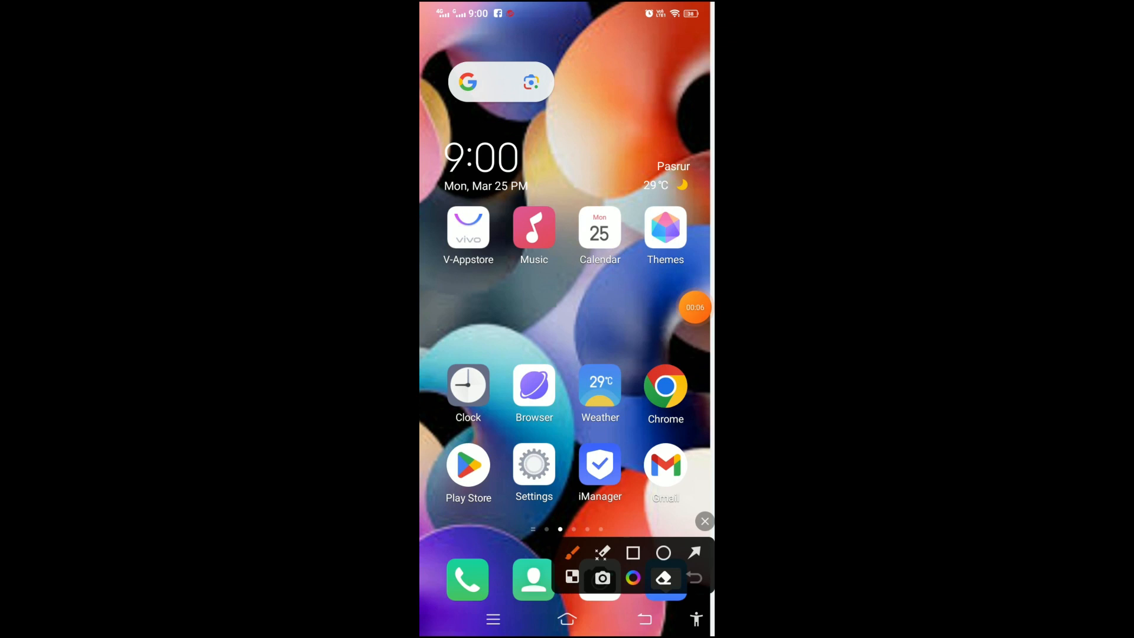
# Step: Swipe through the home screen pages and open the E-commerce apps folder
pyautogui.click(632, 553)
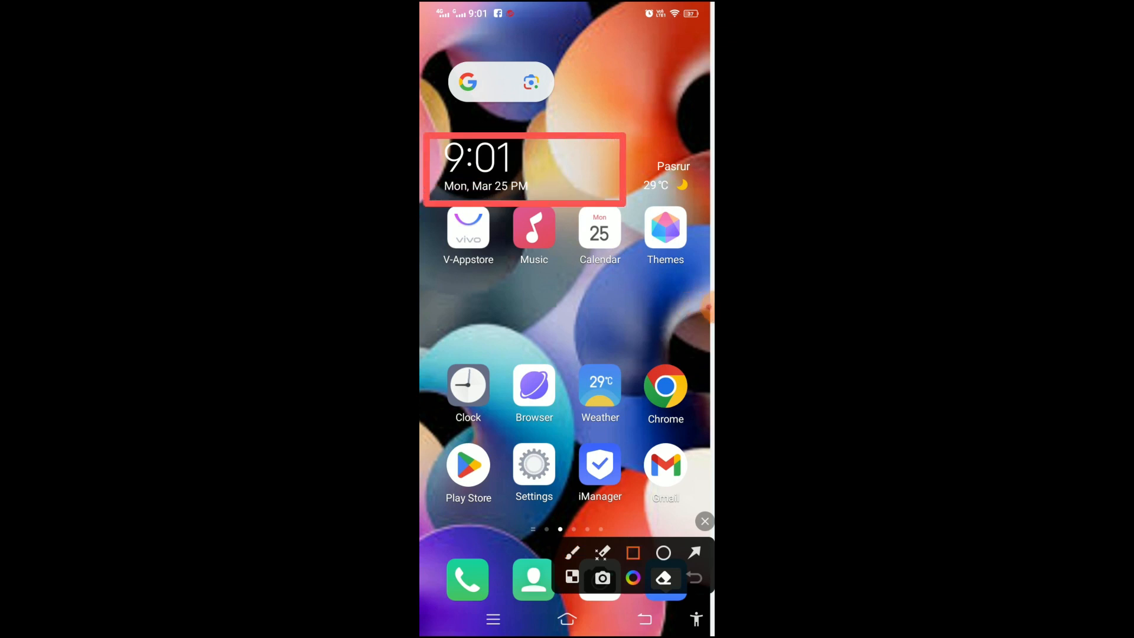
pyautogui.click(703, 521)
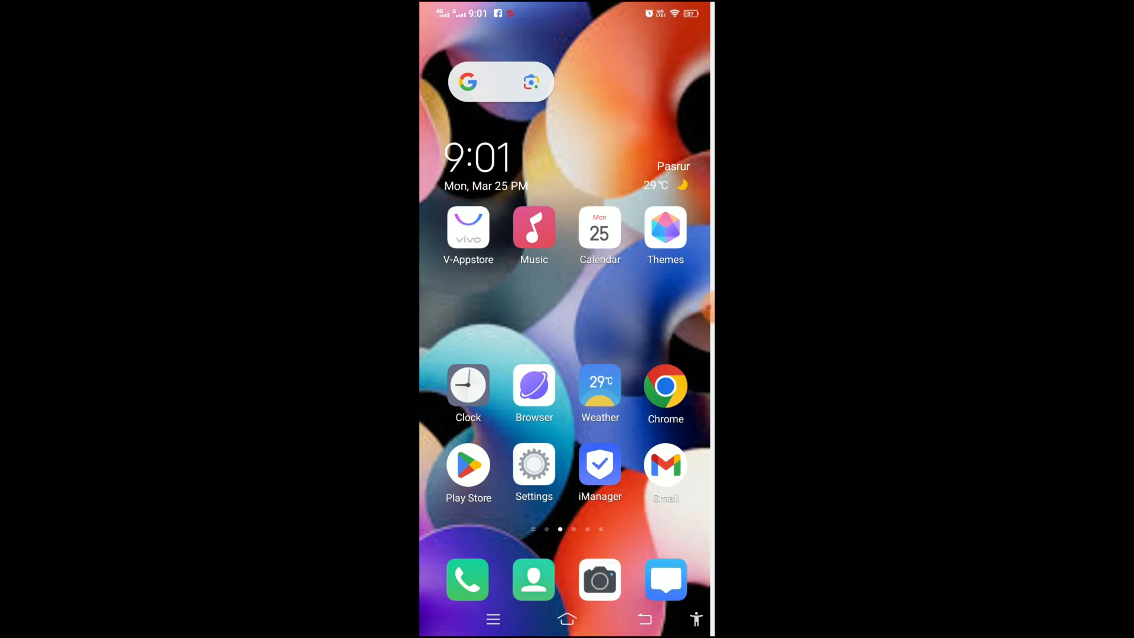
pyautogui.hscroll(-3)
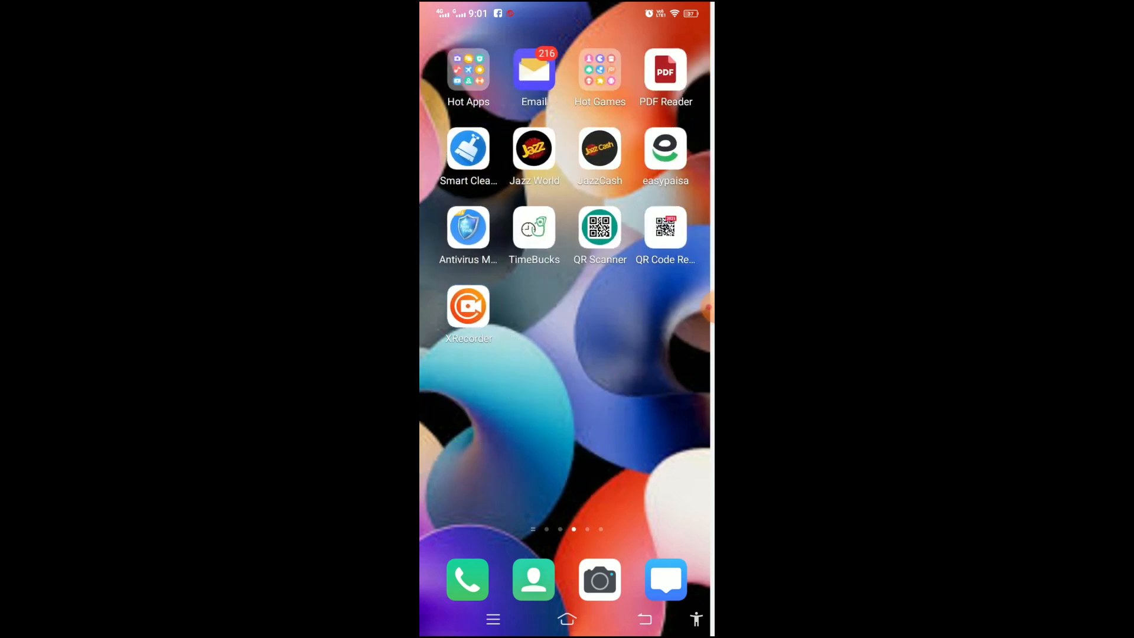
pyautogui.hscroll(-3)
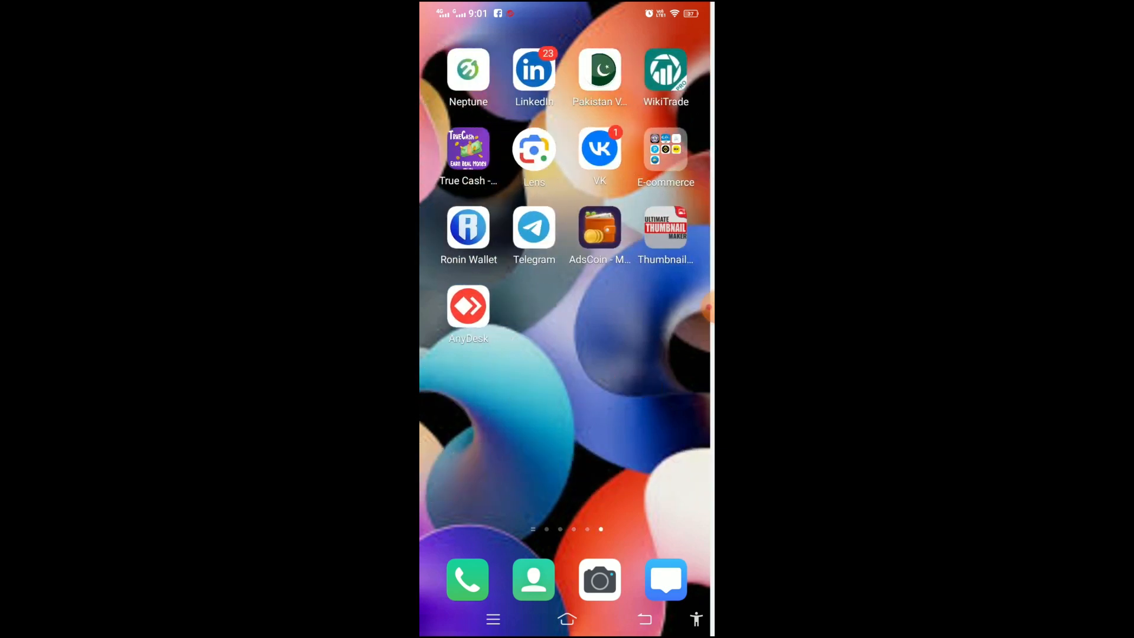
pyautogui.click(664, 148)
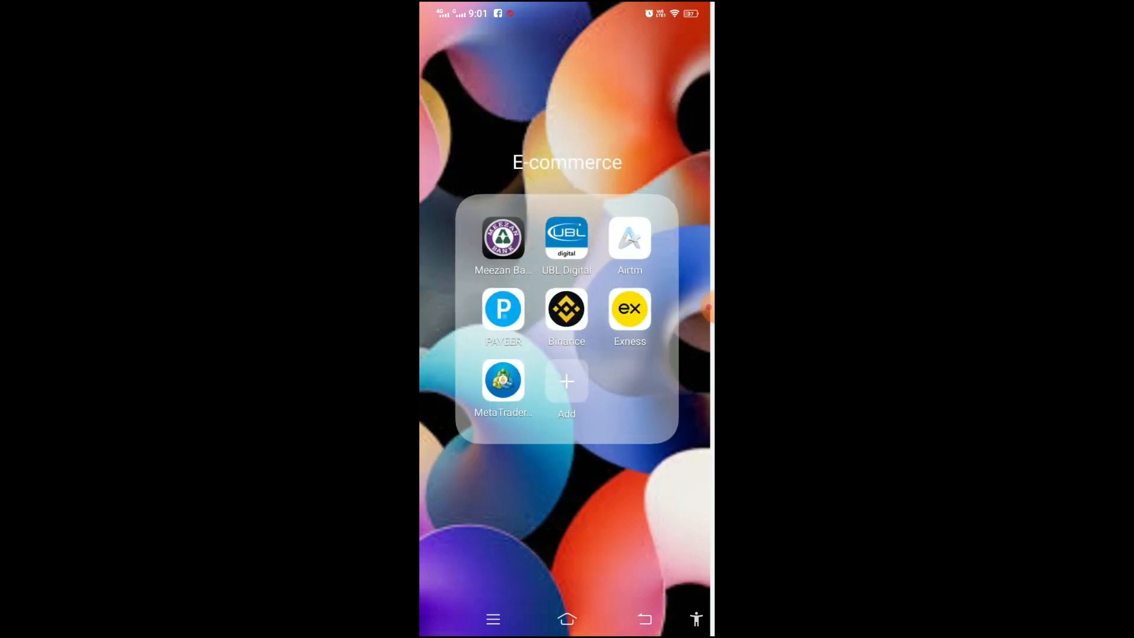
# Step: Launch UBL Digital and sign in using the autofilled saved username and password
pyautogui.click(566, 238)
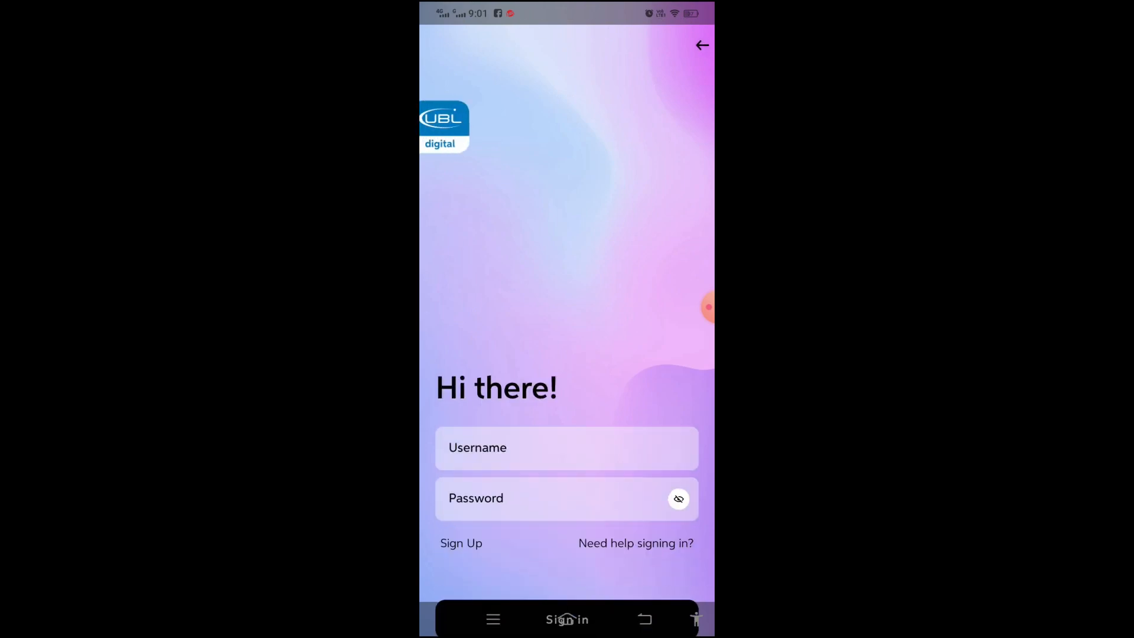
pyautogui.click(567, 448)
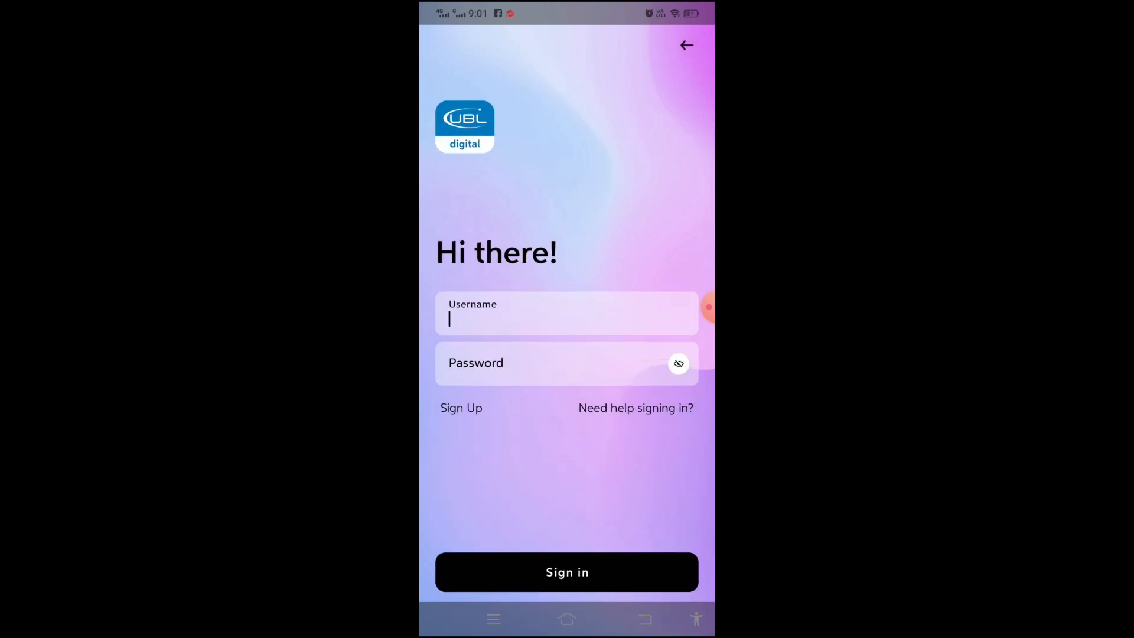
pyautogui.click(566, 313)
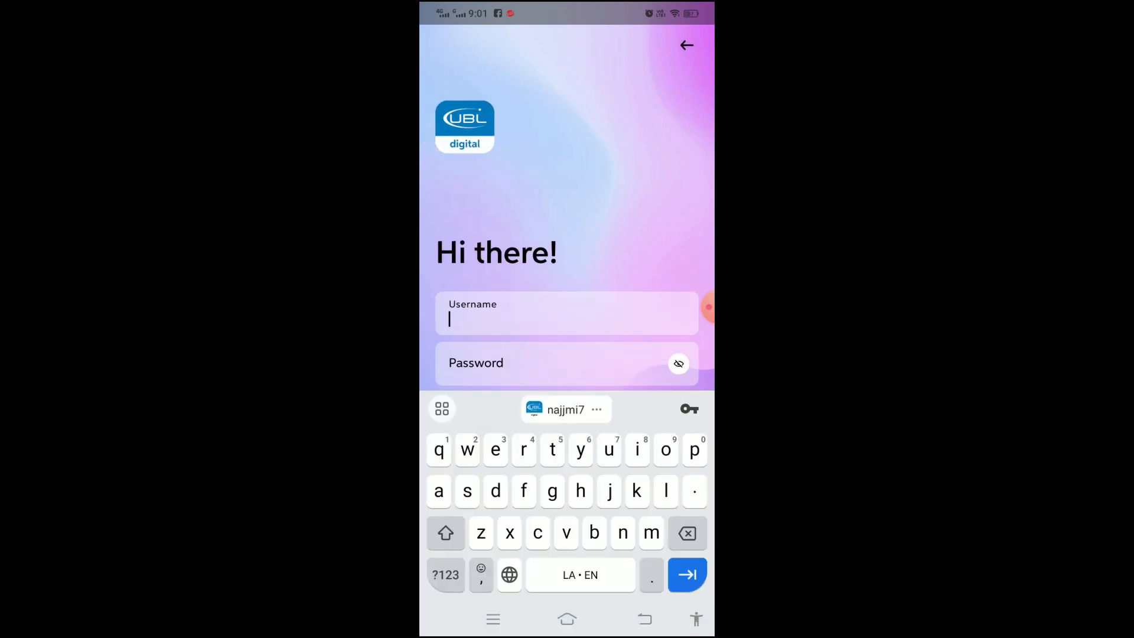
pyautogui.click(566, 410)
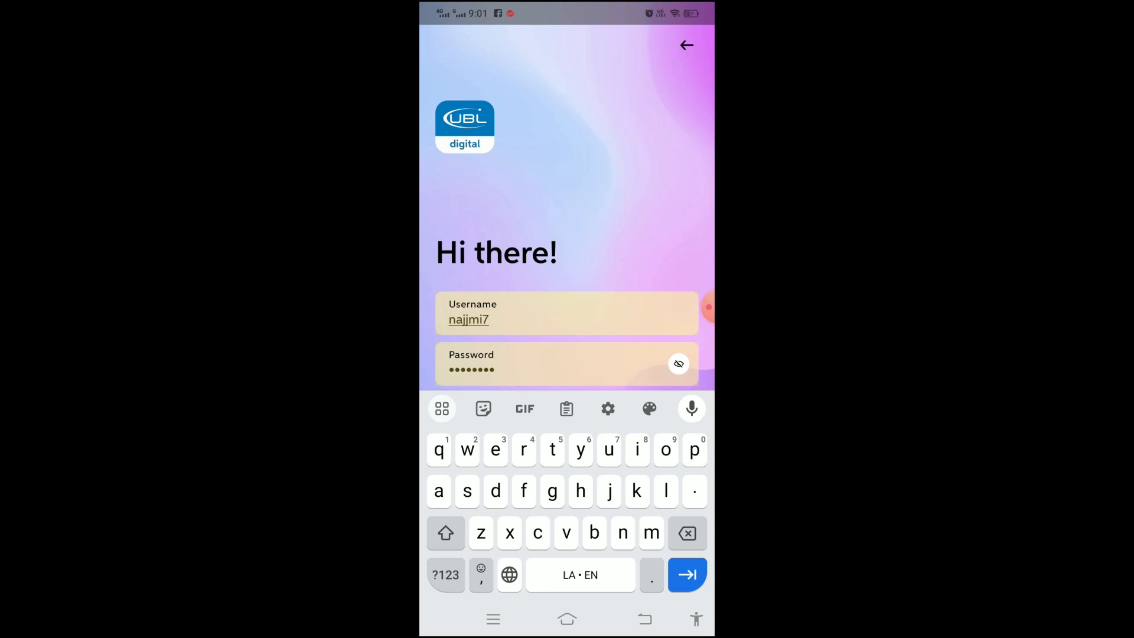
pyautogui.click(685, 574)
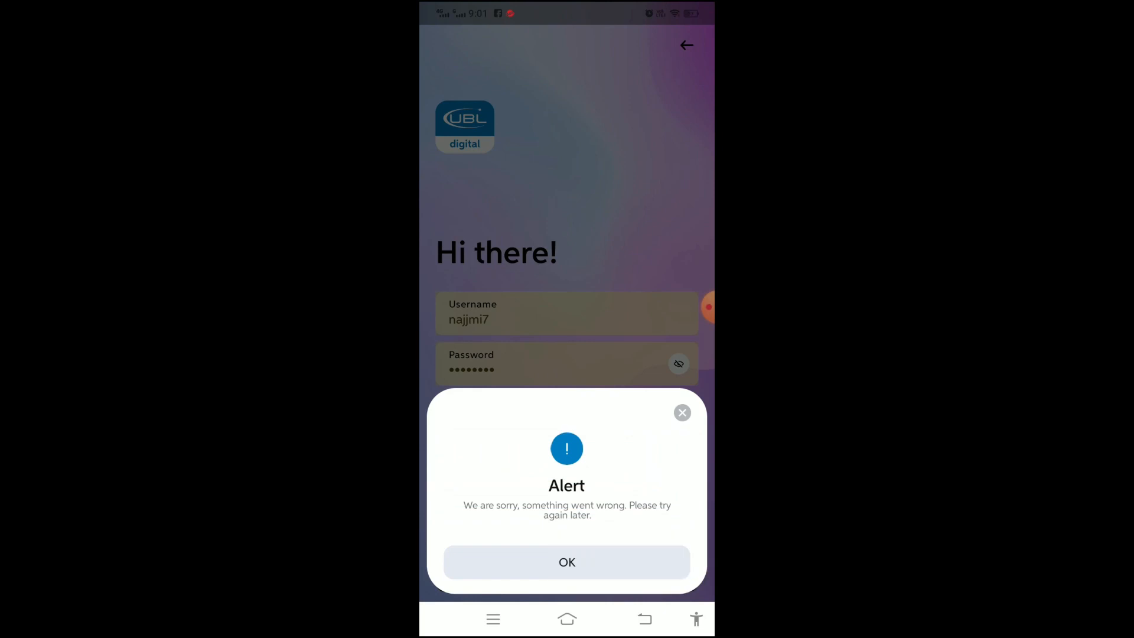
# Step: Dismiss the 'something went wrong' alert and open Google Play Store from home
pyautogui.click(567, 618)
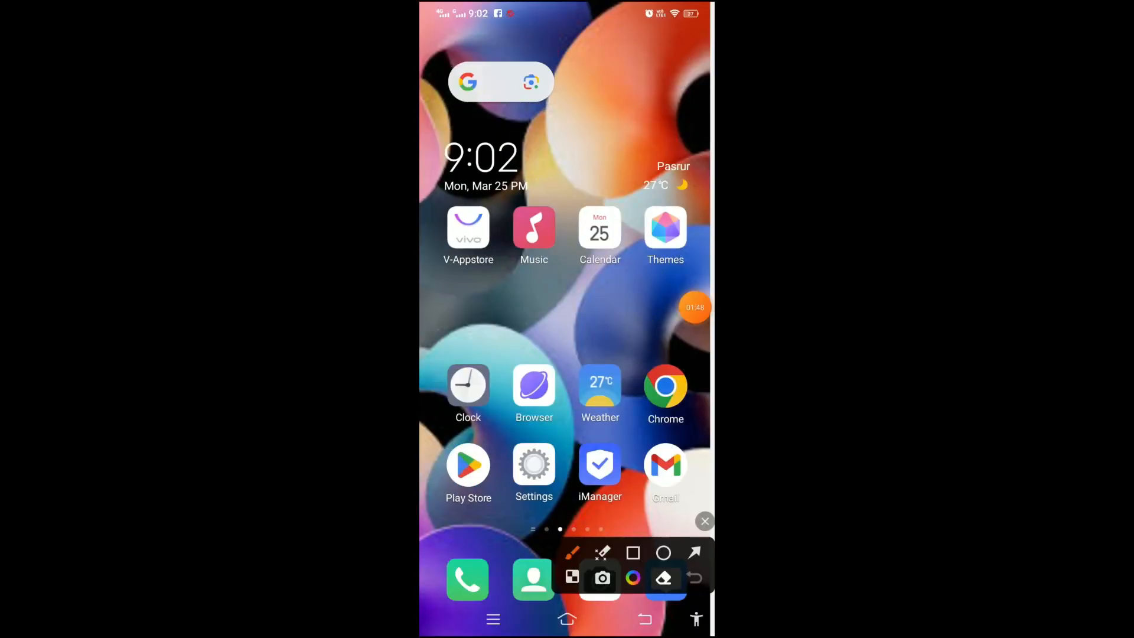
pyautogui.click(703, 521)
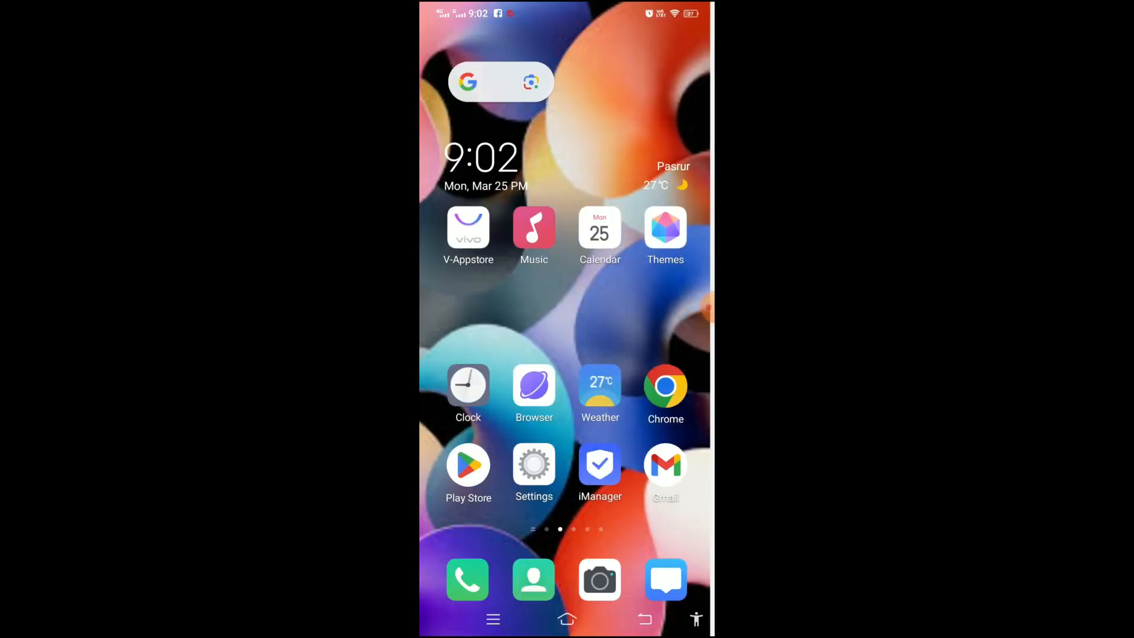
pyautogui.click(468, 465)
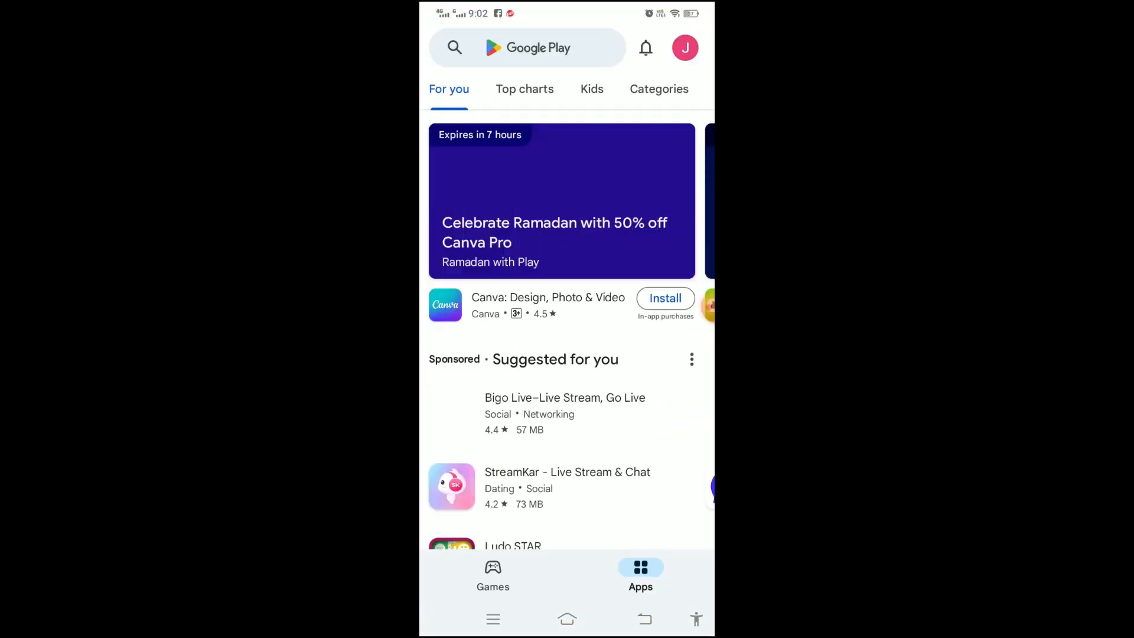
# Step: Search Play Store for 'ubl digital mobile app' and update UBL Digital
pyautogui.click(527, 48)
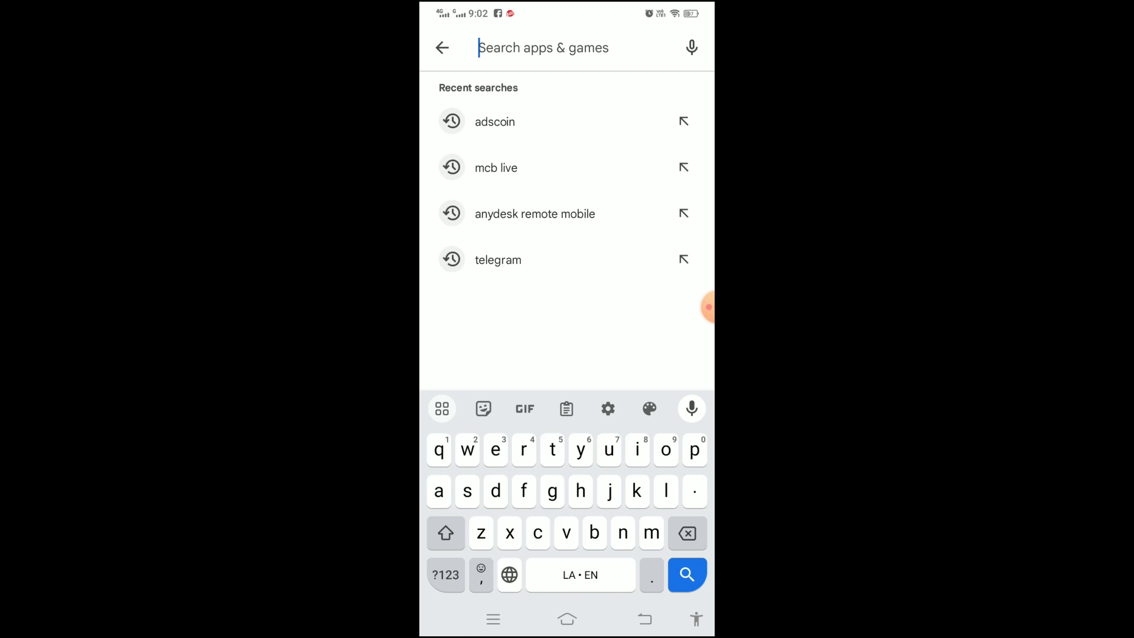
pyautogui.write('ubl')
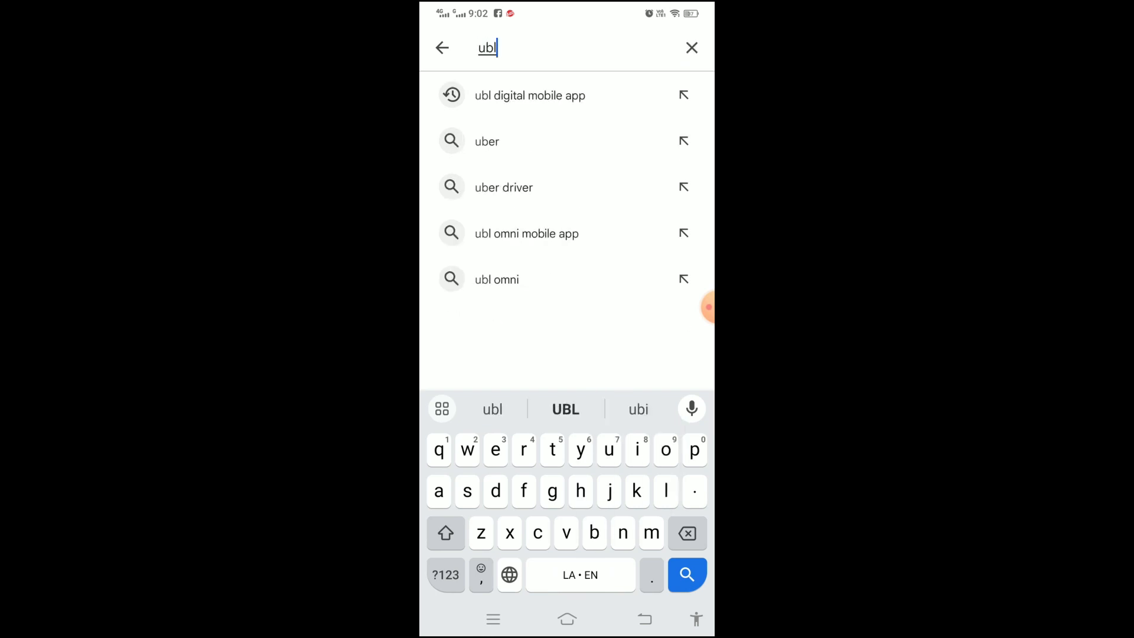
pyautogui.click(529, 94)
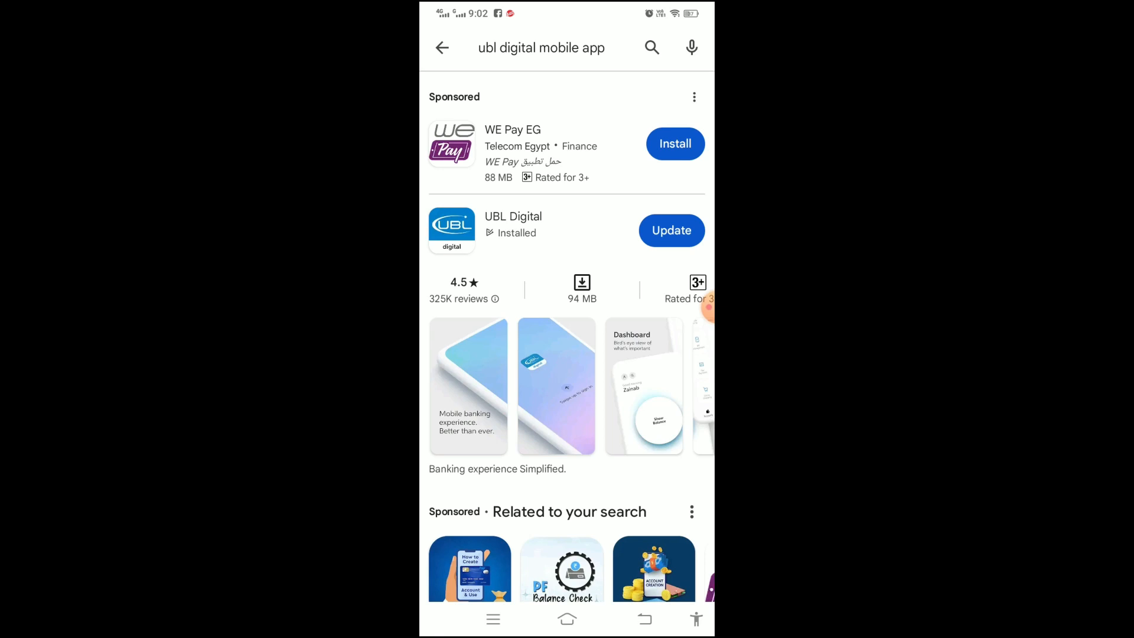
pyautogui.click(671, 230)
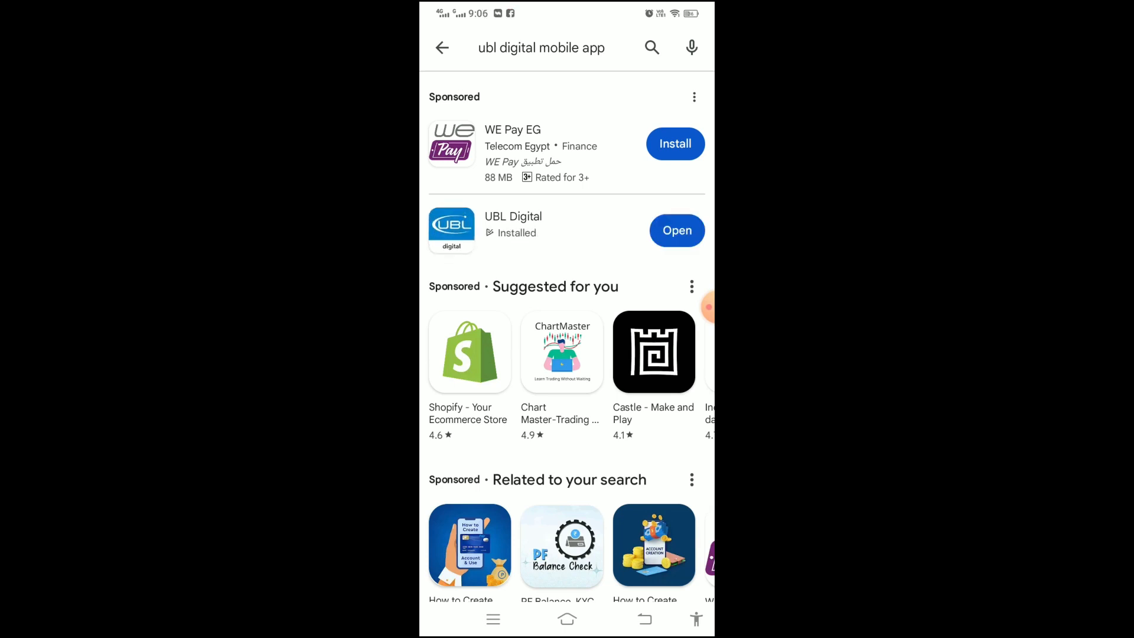
# Step: Open the updated UBL Digital and answer Yes to the one-device registration alert
pyautogui.click(676, 229)
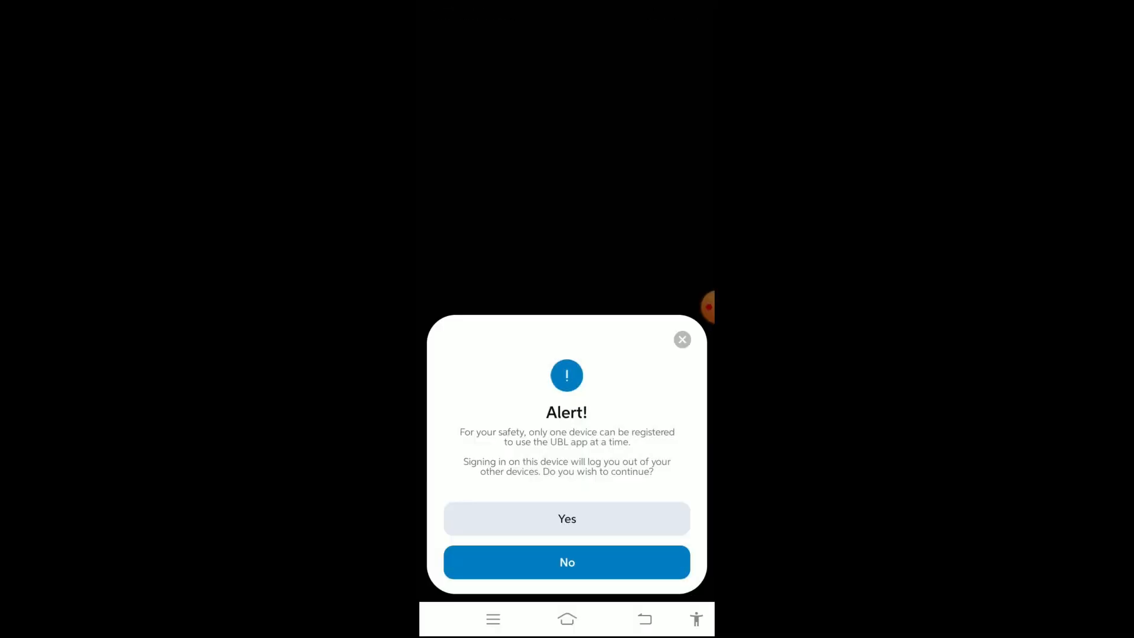
pyautogui.click(566, 518)
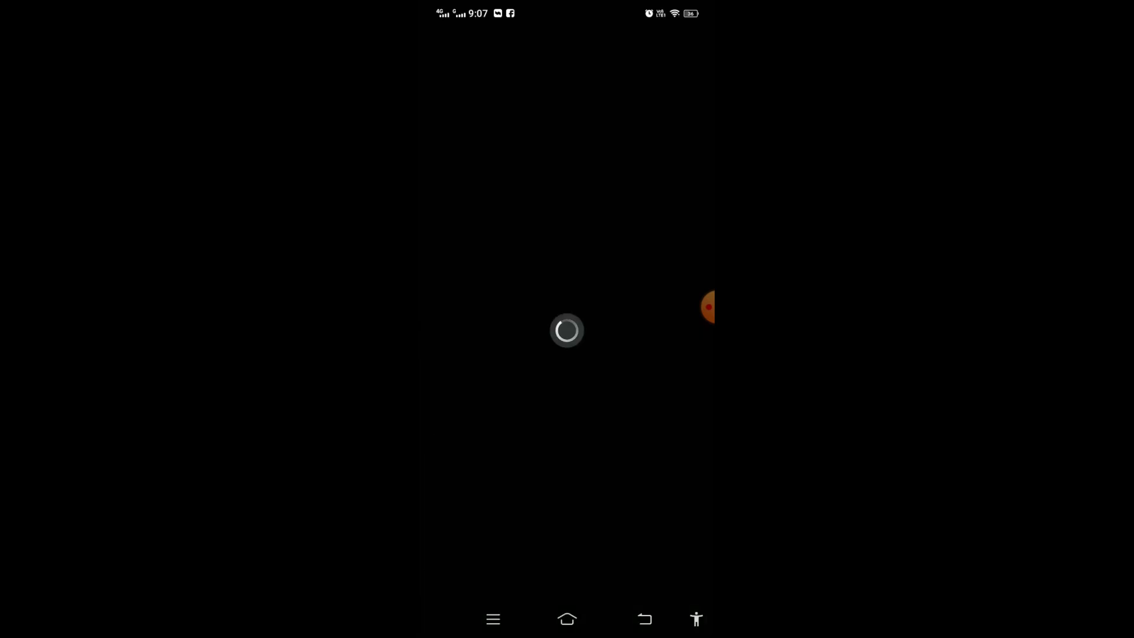